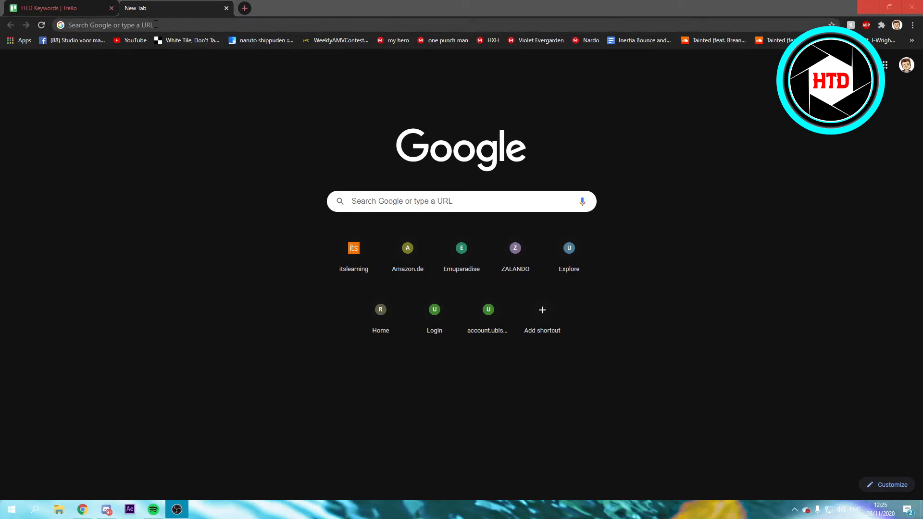
Step: Navigate from the address bar to obsproject.com by entering 'obs'
{"action": "type", "text": "oubihasfpnojfaew.myshopify.com/admin"}
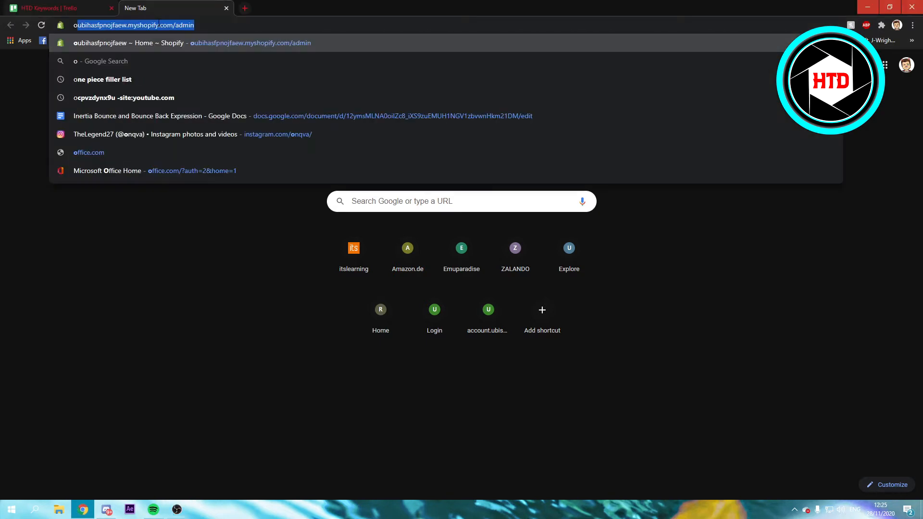
{"action": "type", "text": "obsproject.com"}
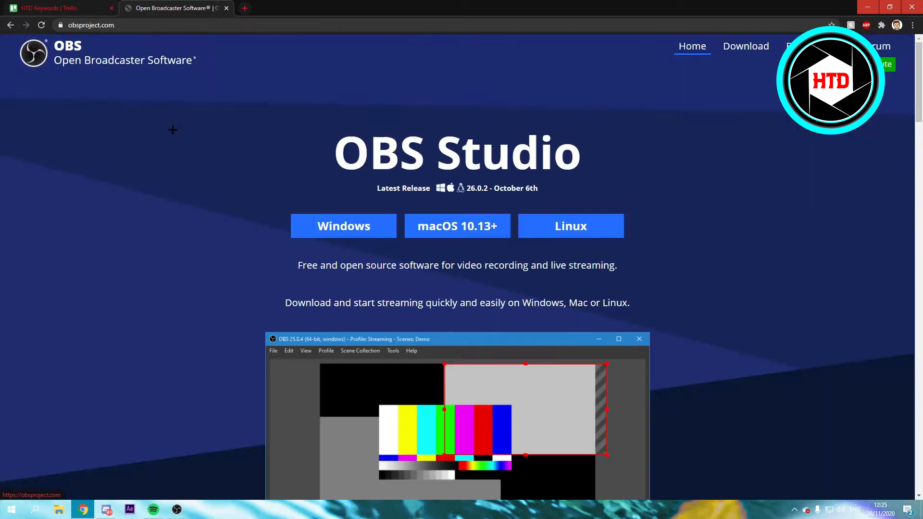
{"action": "mouse_move", "coordinate": [518, 210]}
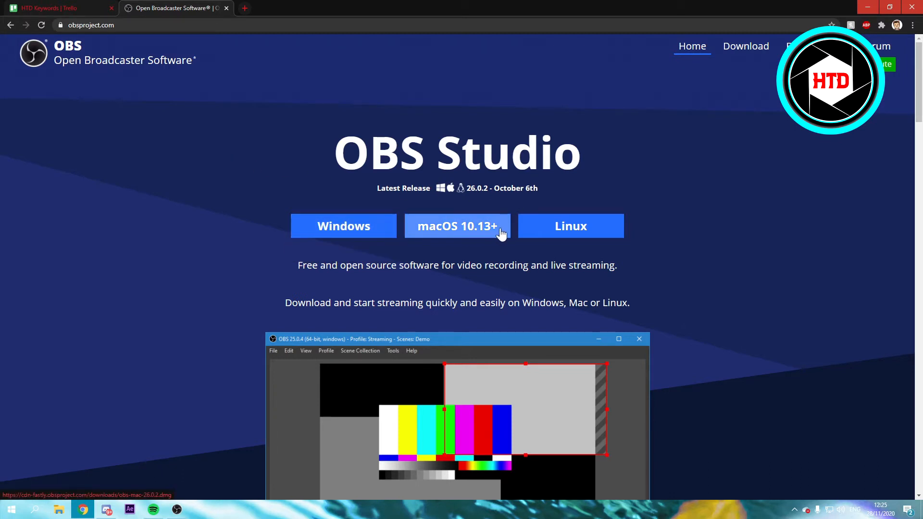
{"action": "mouse_move", "coordinate": [483, 232]}
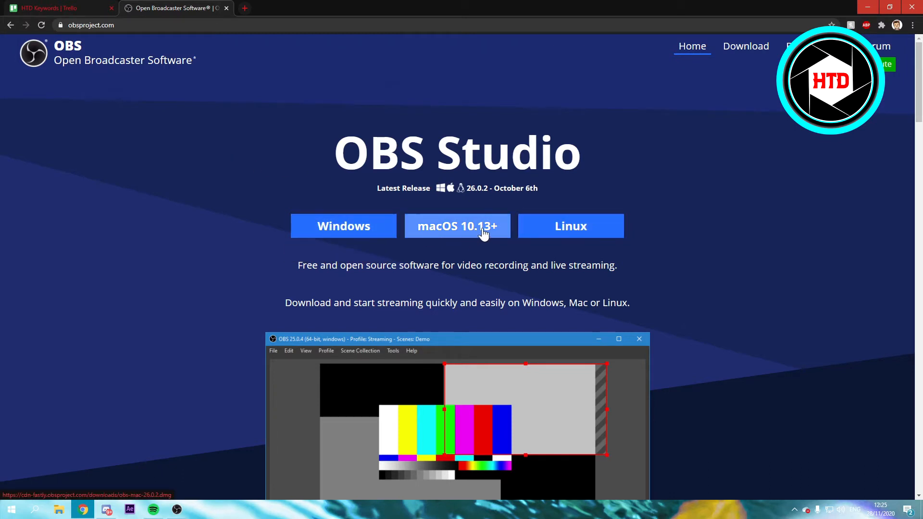
{"action": "mouse_move", "coordinate": [529, 229]}
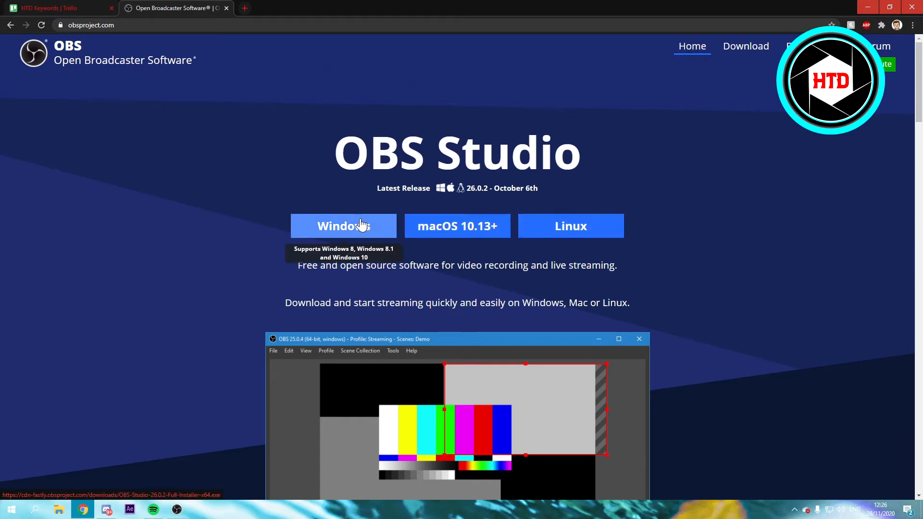
{"action": "mouse_move", "coordinate": [343, 225]}
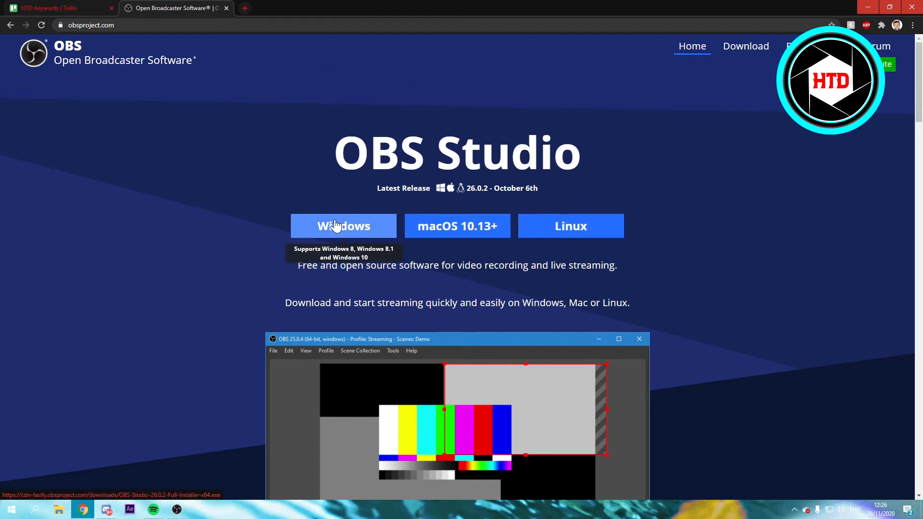
Step: Download the Windows installer from the OBS Studio homepage
{"action": "left_click", "coordinate": [343, 225]}
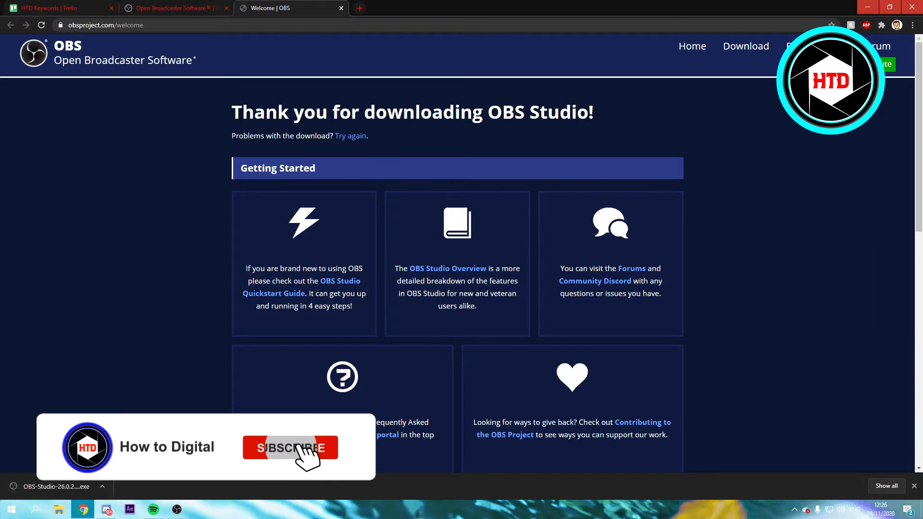
{"action": "left_click", "coordinate": [290, 448]}
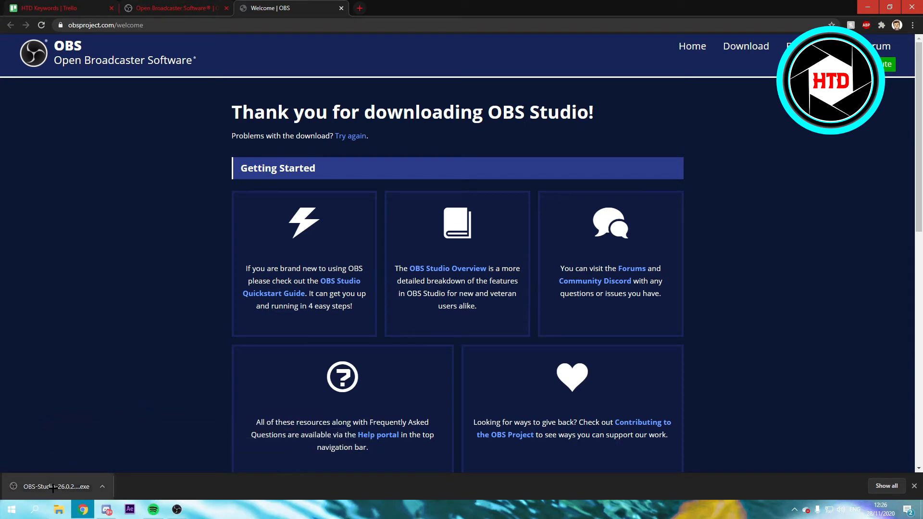
Step: Launch the downloaded OBS-Studio .exe to show the 26.0.2 Setup welcome screen
{"action": "left_click", "coordinate": [52, 486]}
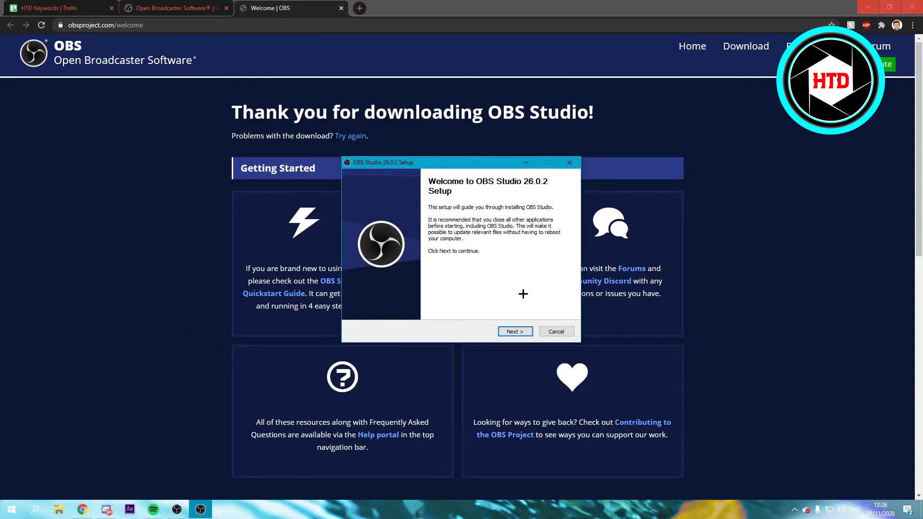
{"action": "mouse_move", "coordinate": [471, 212]}
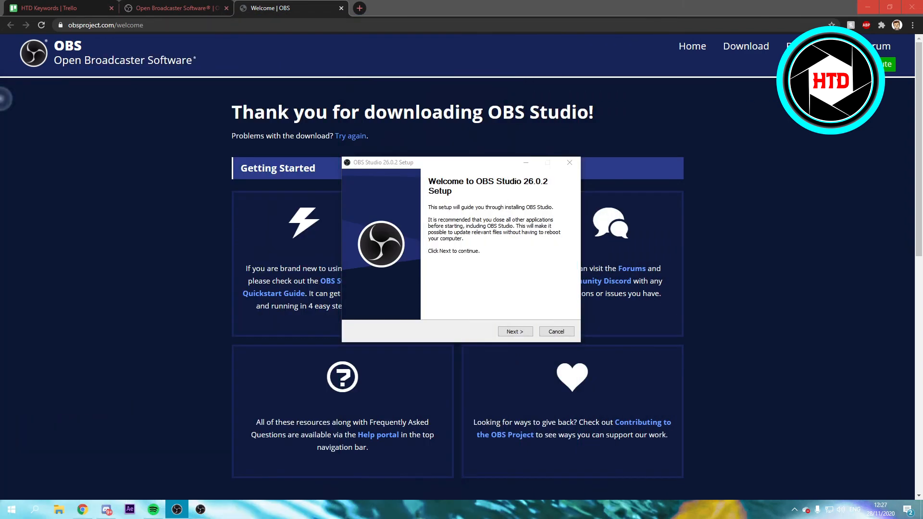
Step: Continue past the welcome screen, then cancel setup at the 'already running' warning
{"action": "left_click", "coordinate": [513, 331]}
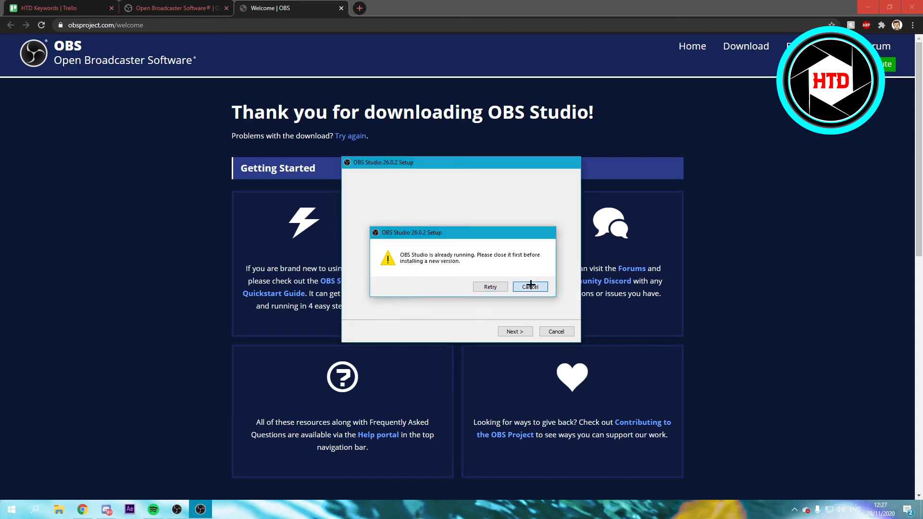
{"action": "left_click", "coordinate": [529, 287]}
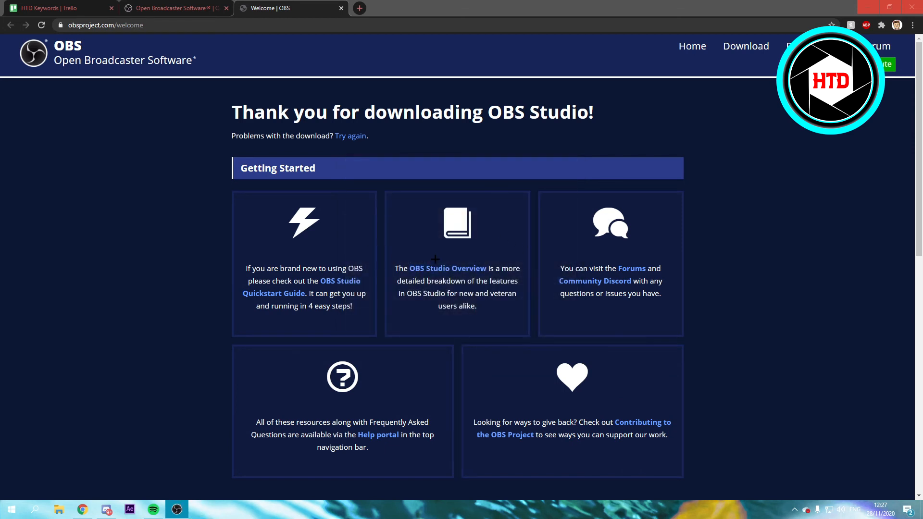